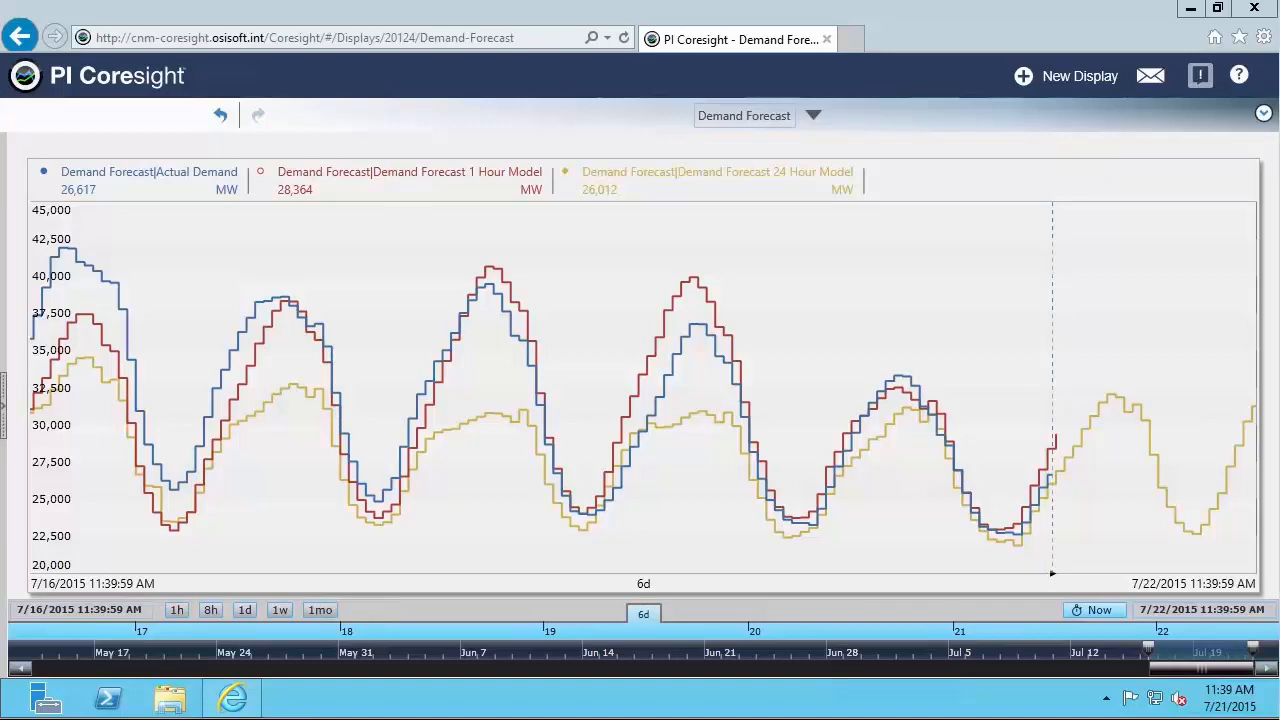
{"action": "mouse_move", "coordinate": [152, 156]}
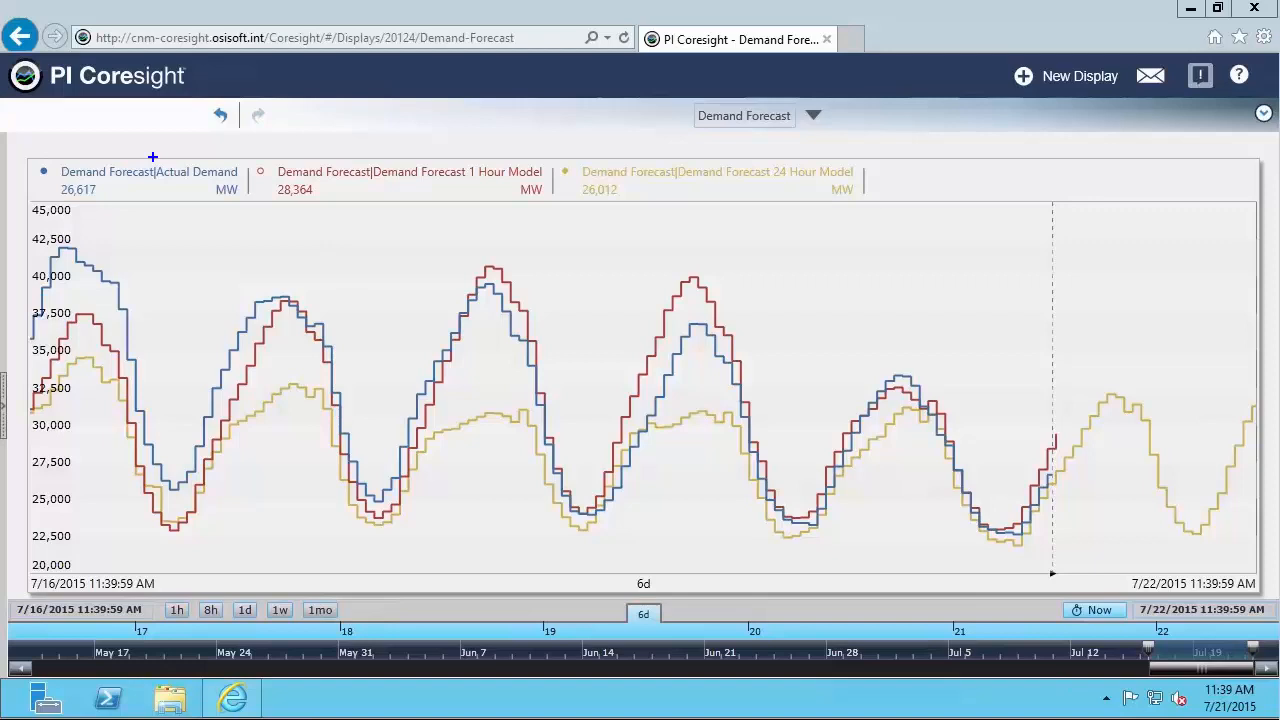
{"action": "left_click", "coordinate": [148, 180]}
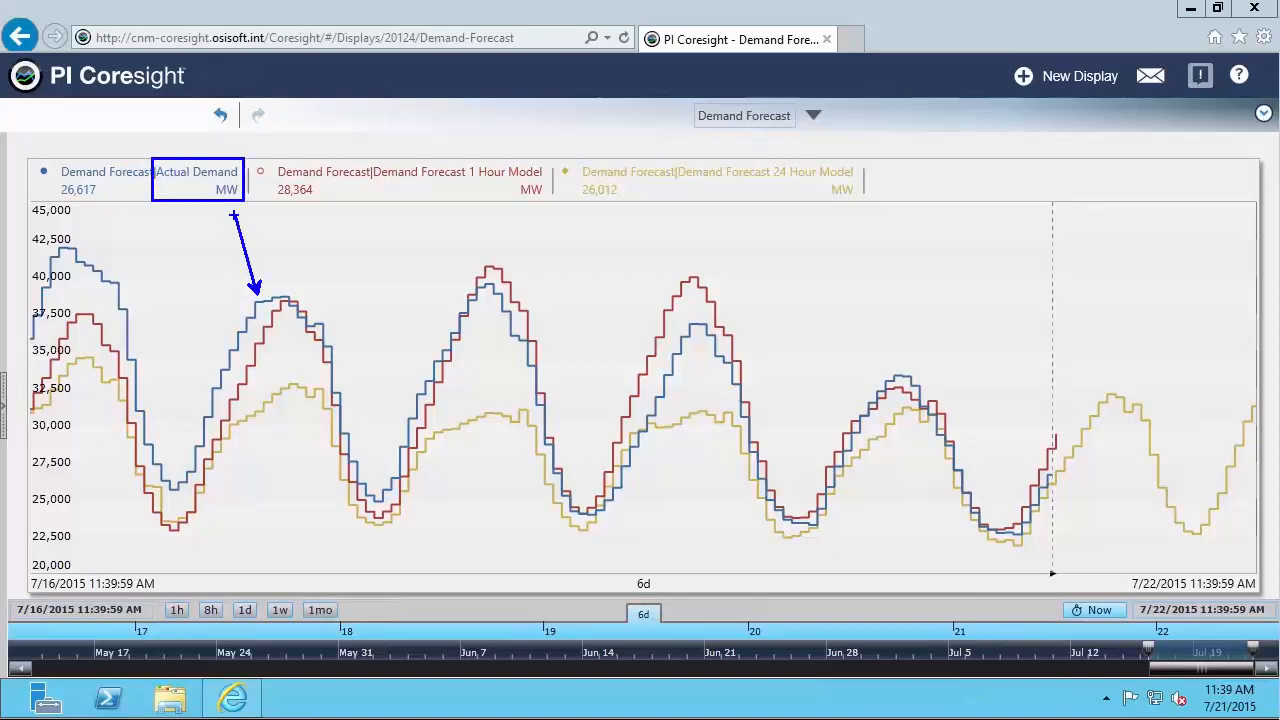
{"action": "mouse_move", "coordinate": [650, 218]}
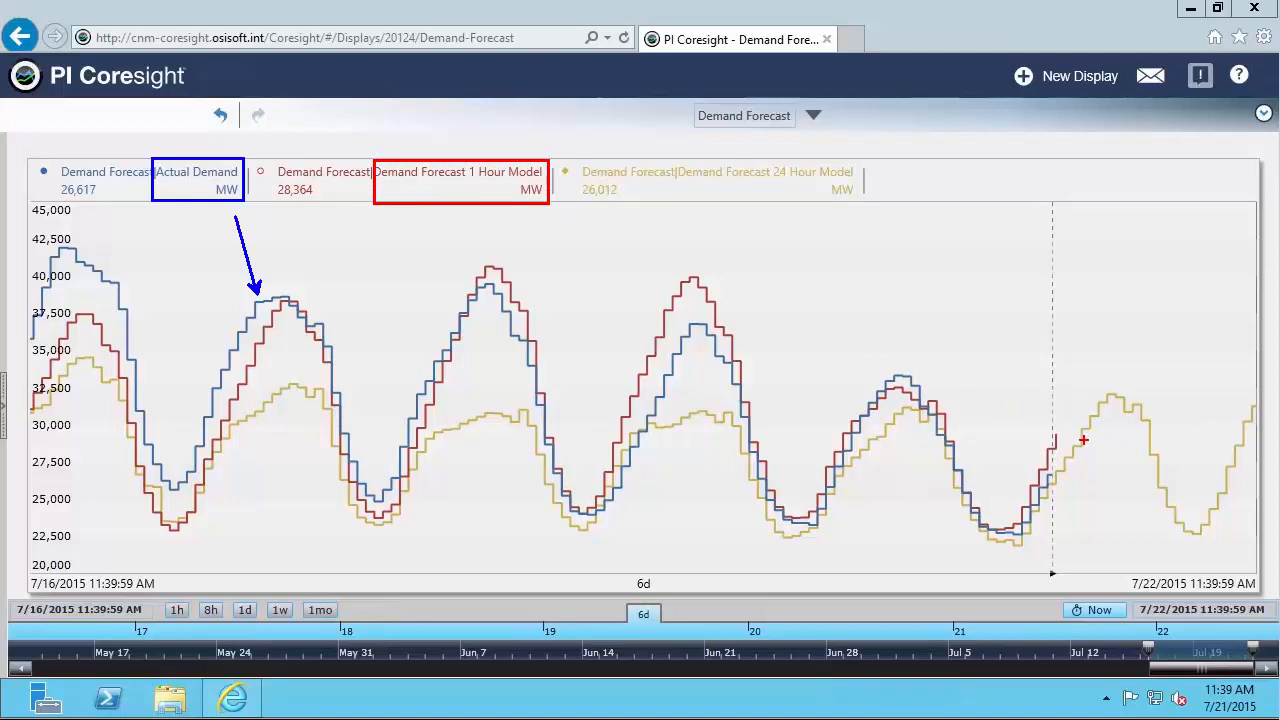
{"action": "mouse_move", "coordinate": [1046, 424]}
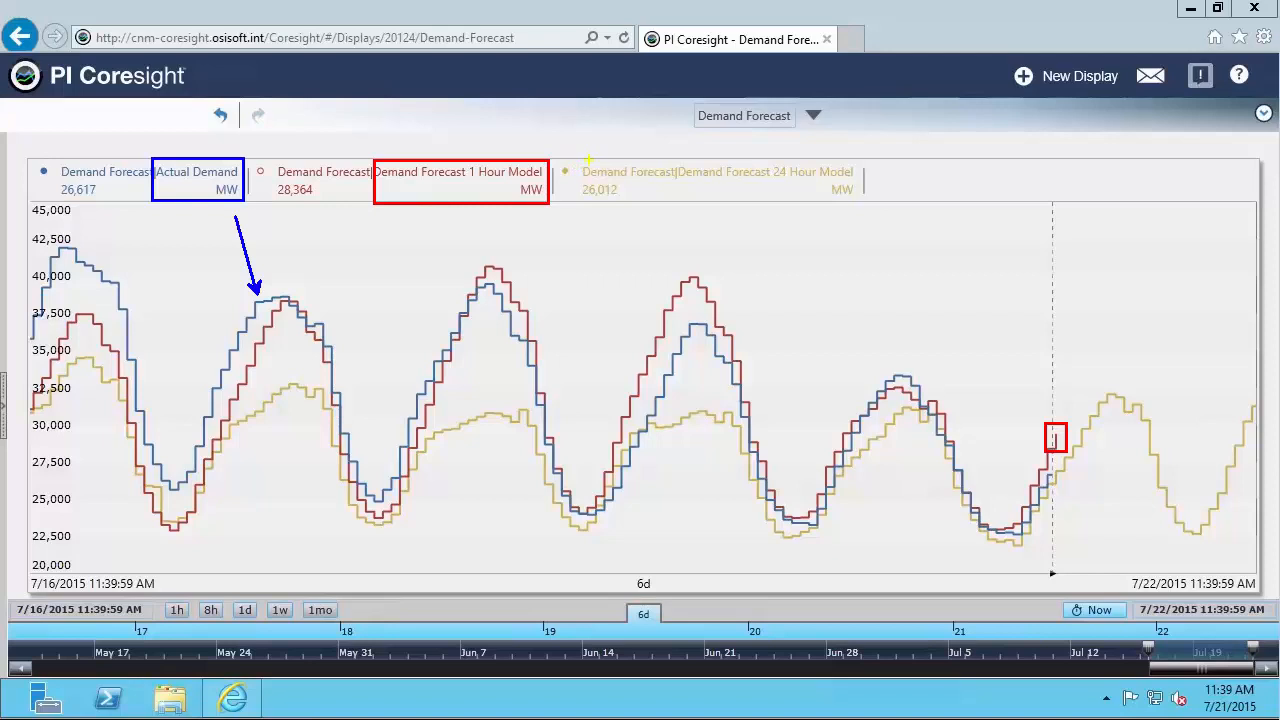
{"action": "left_click", "coordinate": [716, 180]}
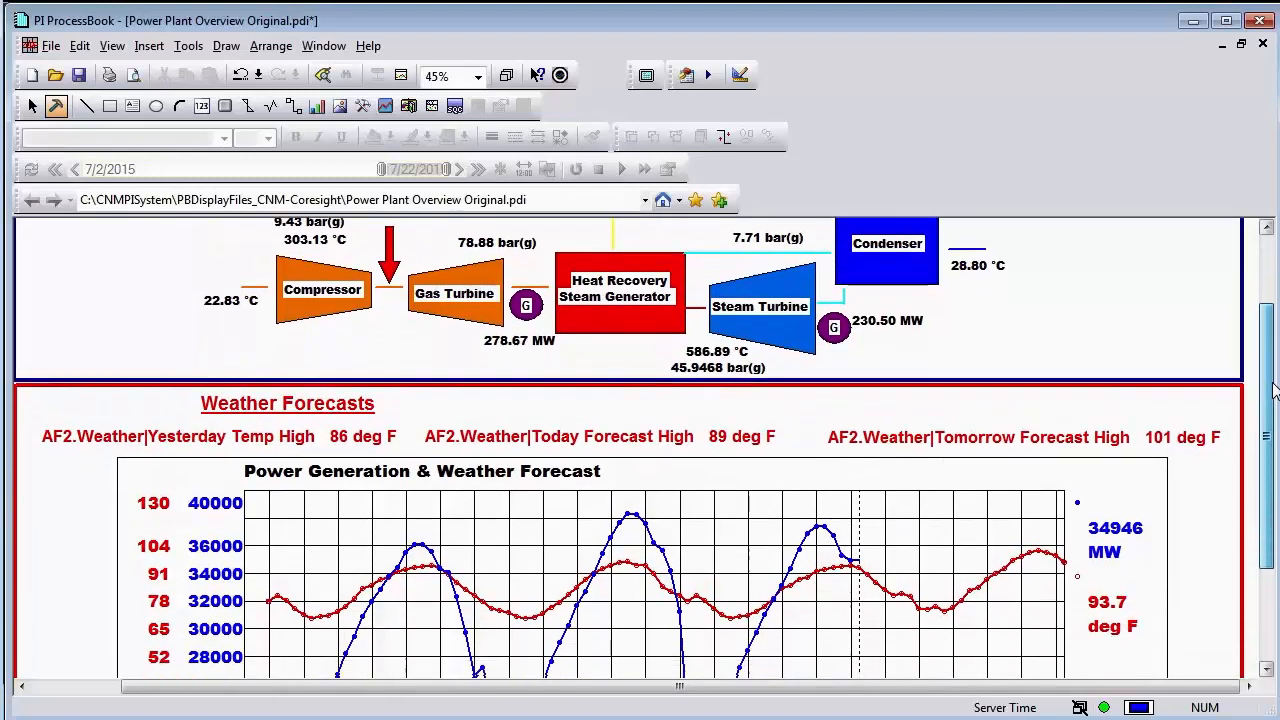
{"action": "scroll", "scroll_direction": "down", "scroll_amount": 3}
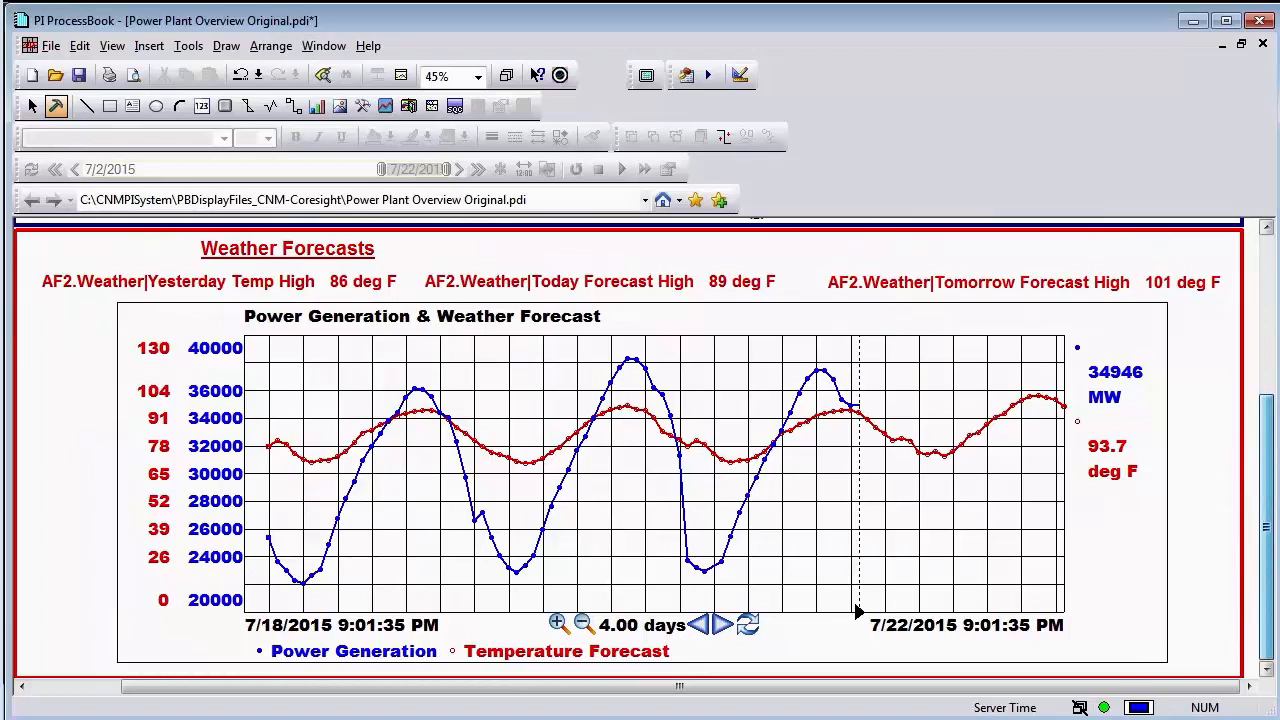
{"action": "left_click", "coordinate": [1016, 280]}
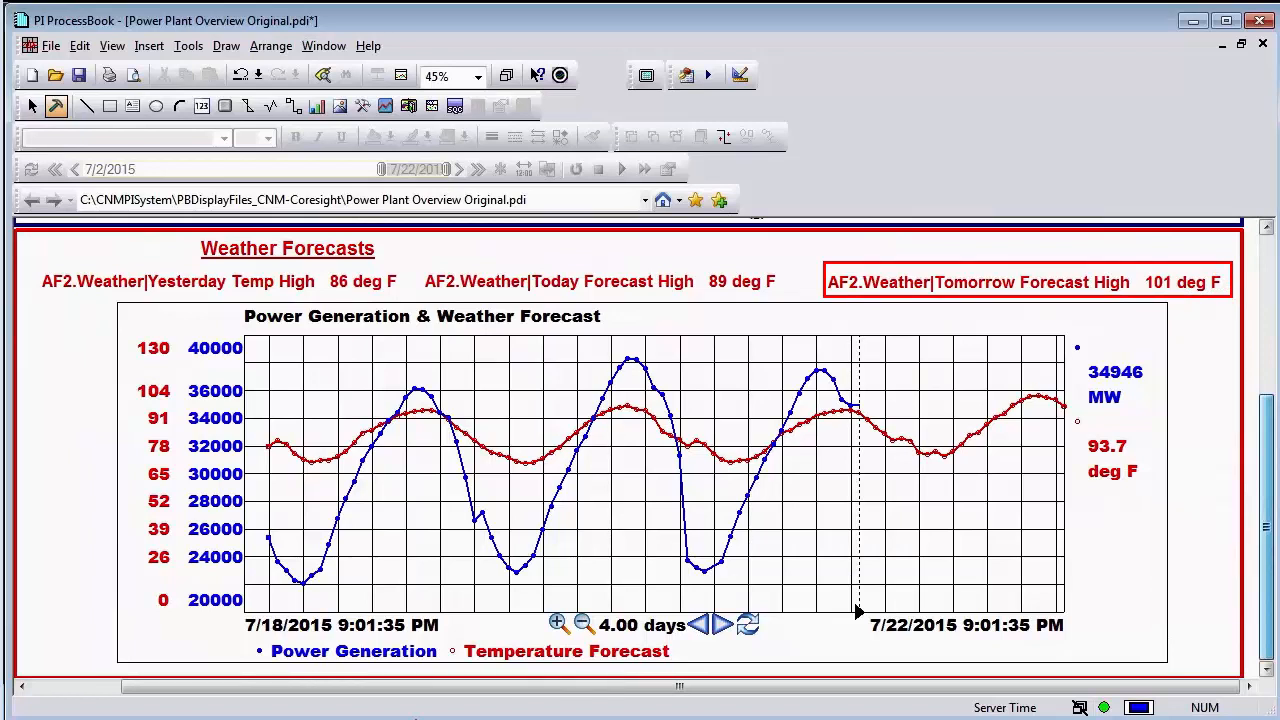
{"action": "mouse_move", "coordinate": [850, 384]}
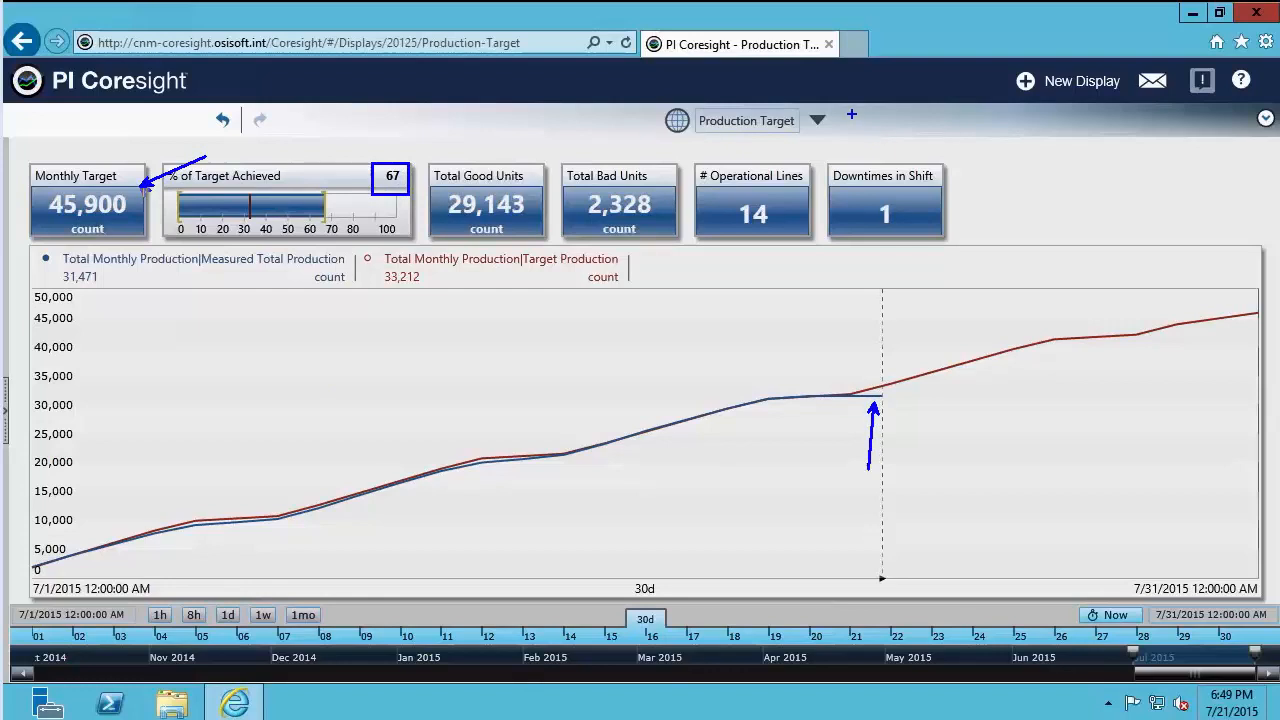
{"action": "left_click", "coordinate": [884, 212]}
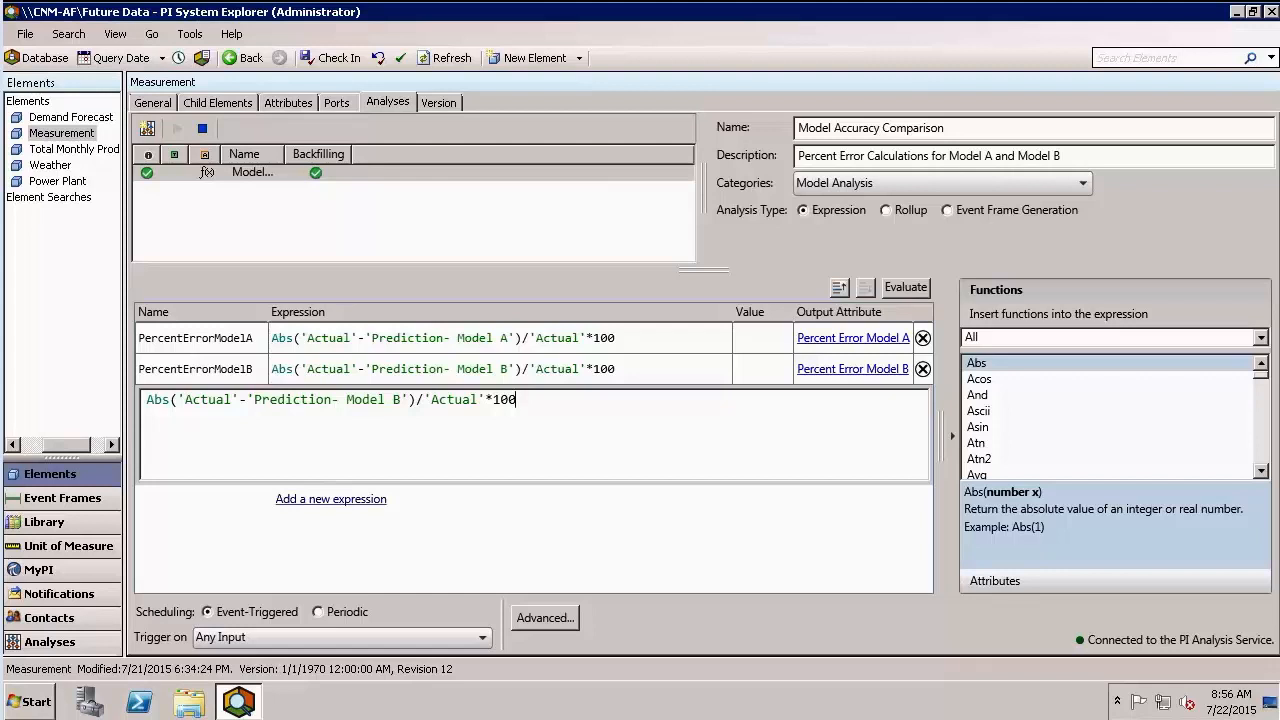
{"action": "mouse_move", "coordinate": [424, 320]}
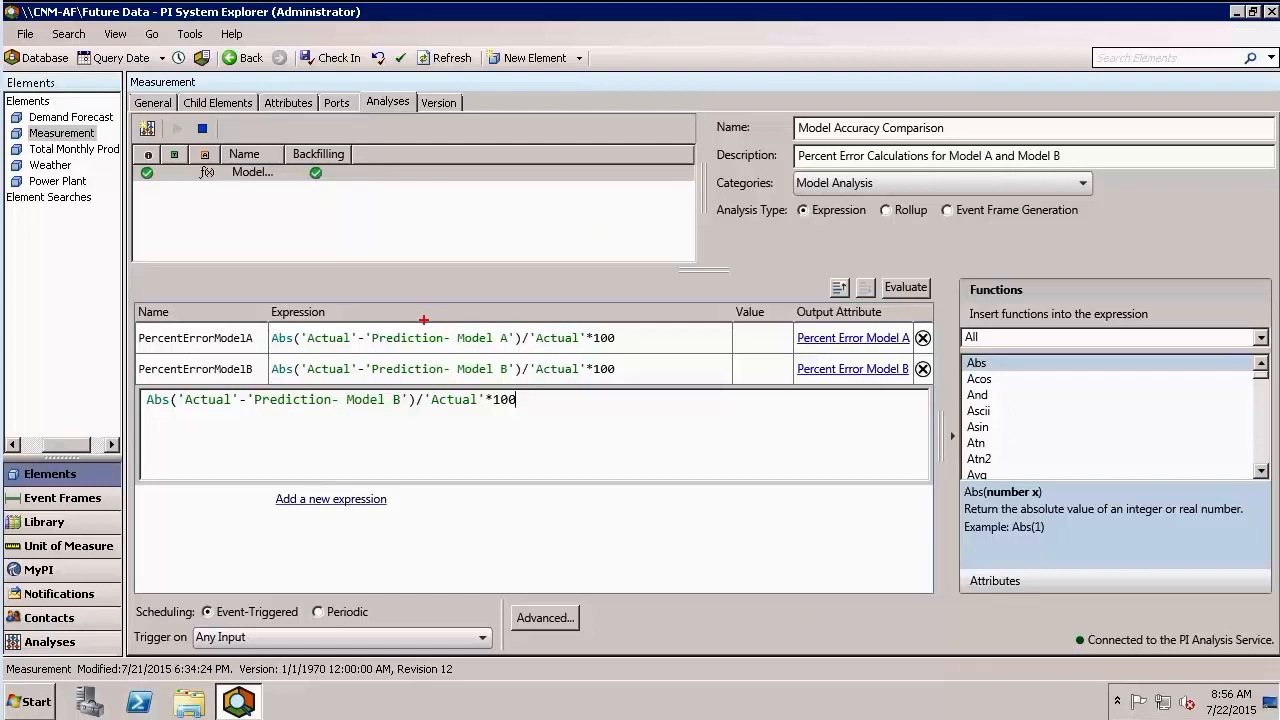
{"action": "double_click", "coordinate": [484, 336]}
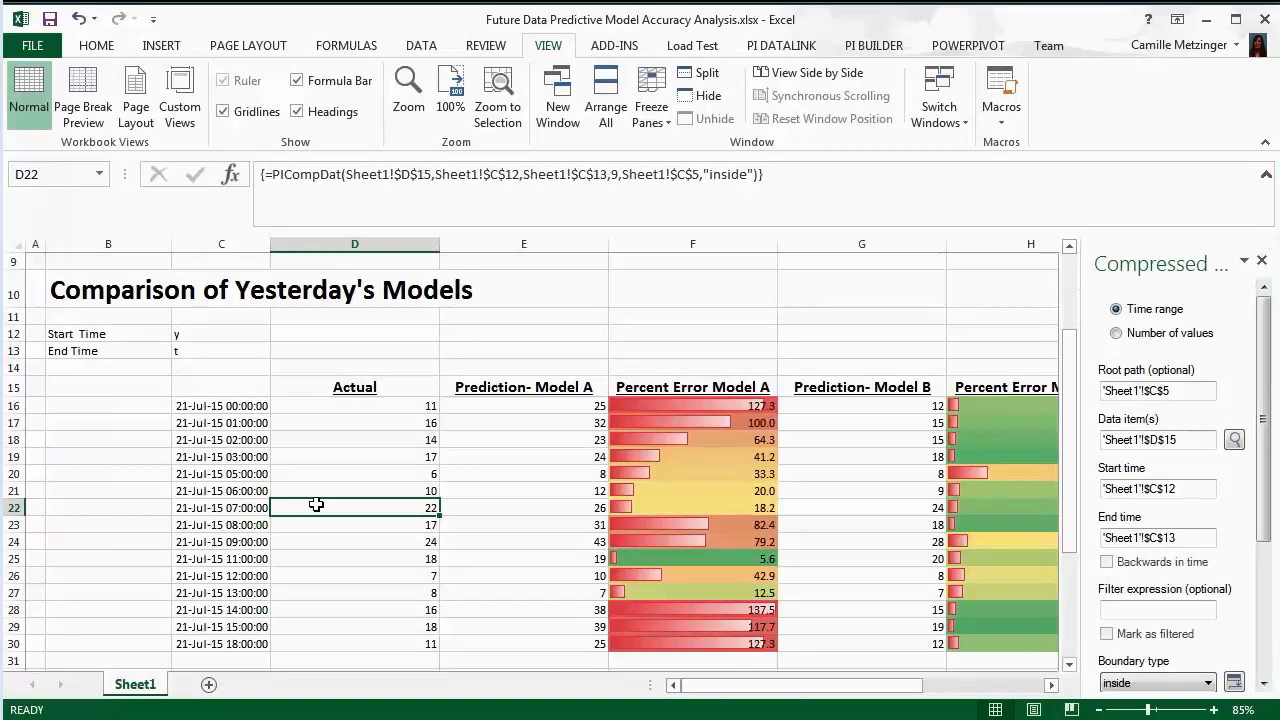
{"action": "mouse_move", "coordinate": [904, 652]}
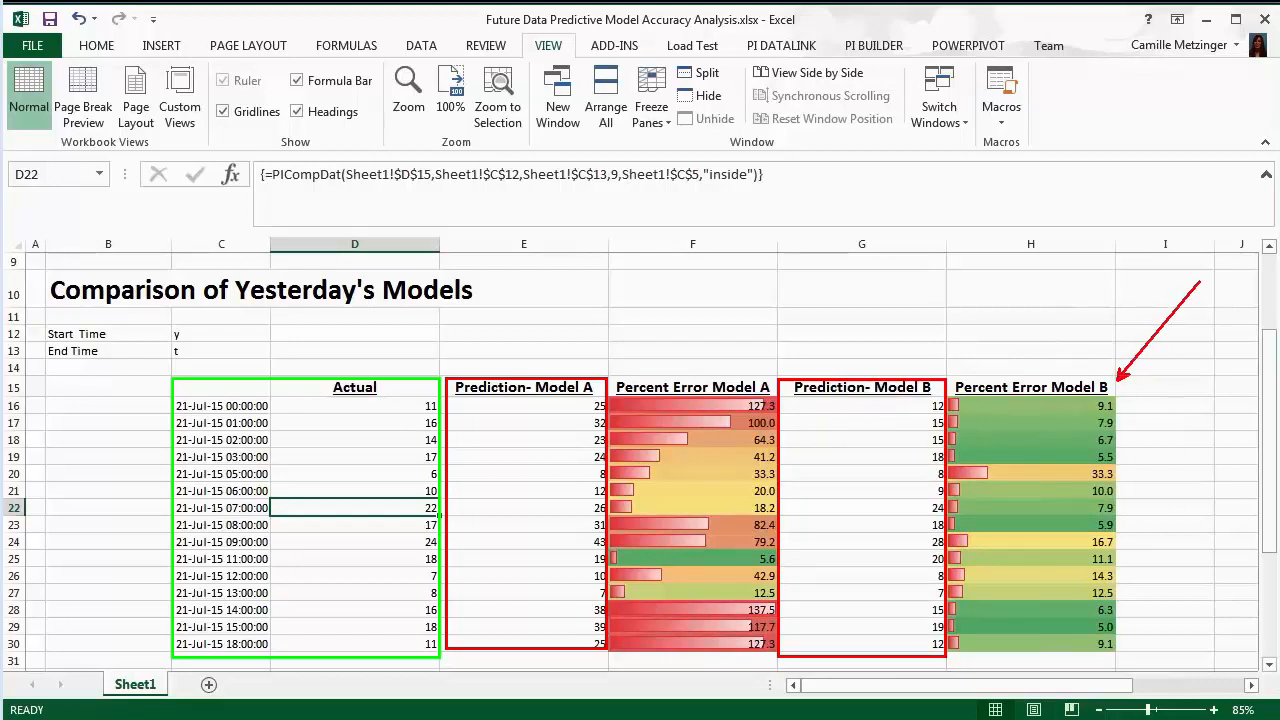
{"action": "mouse_move", "coordinate": [1208, 292]}
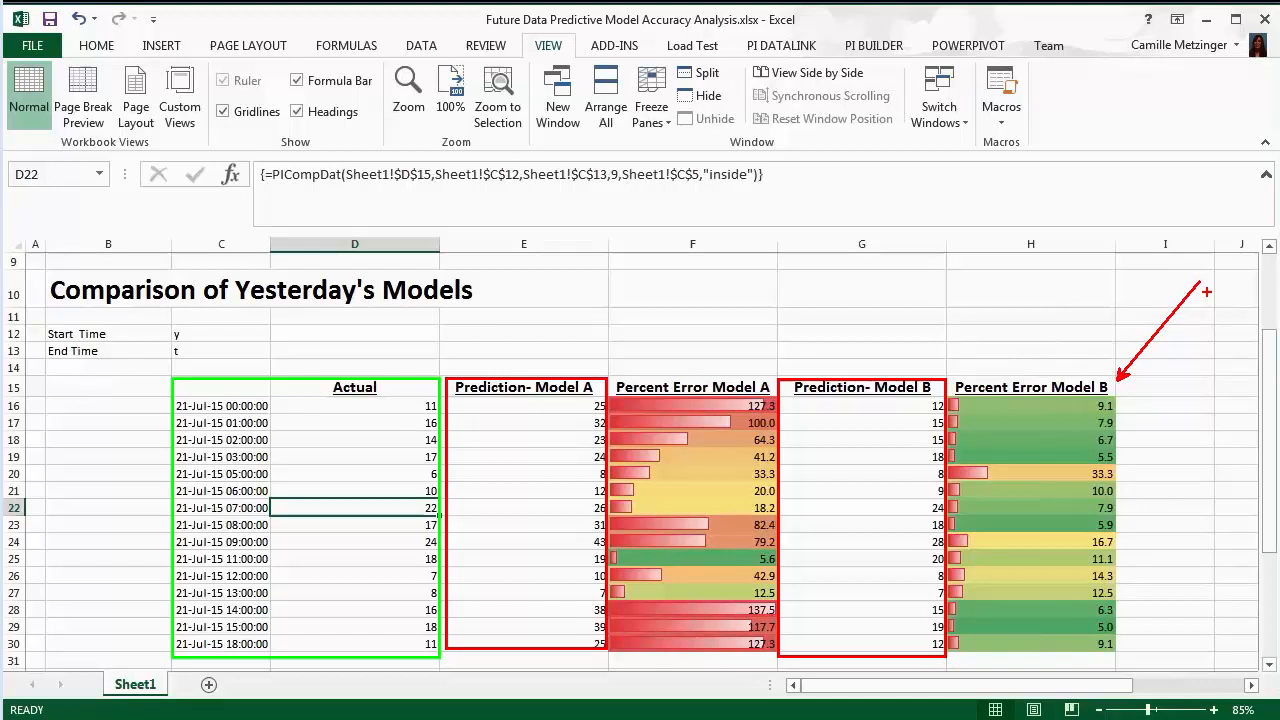